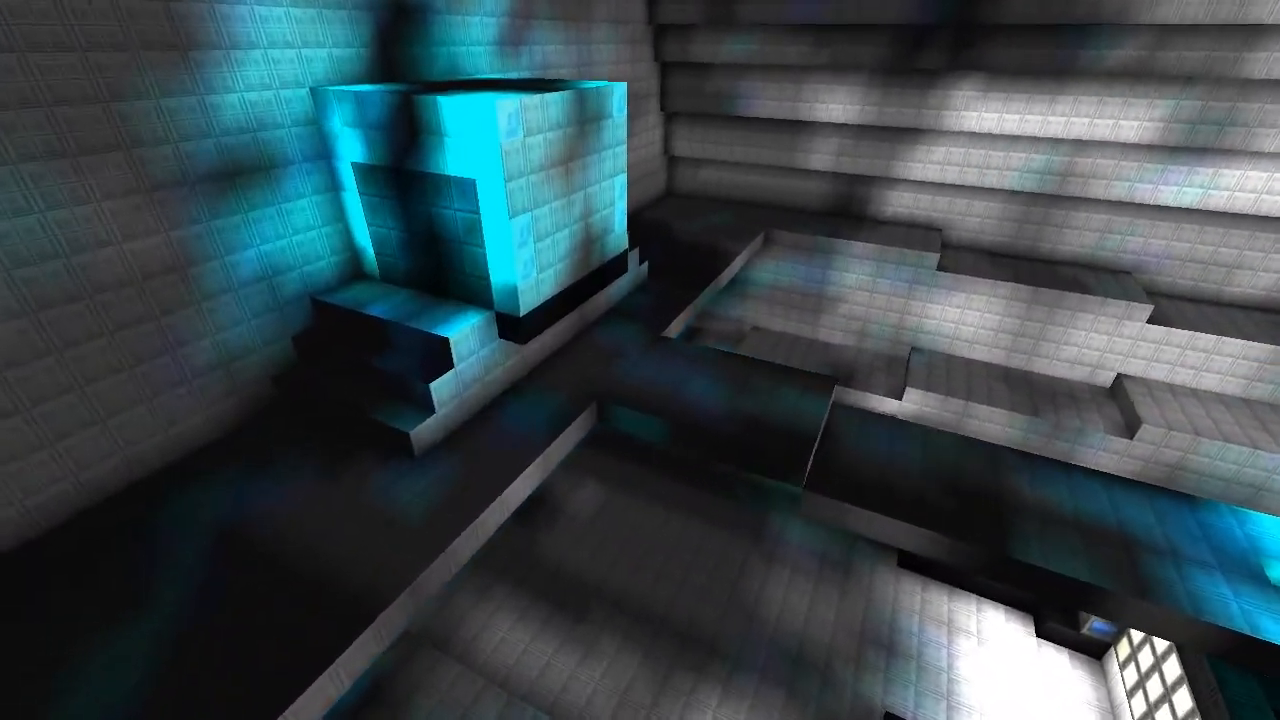
pyautogui.moveTo(640, 360)
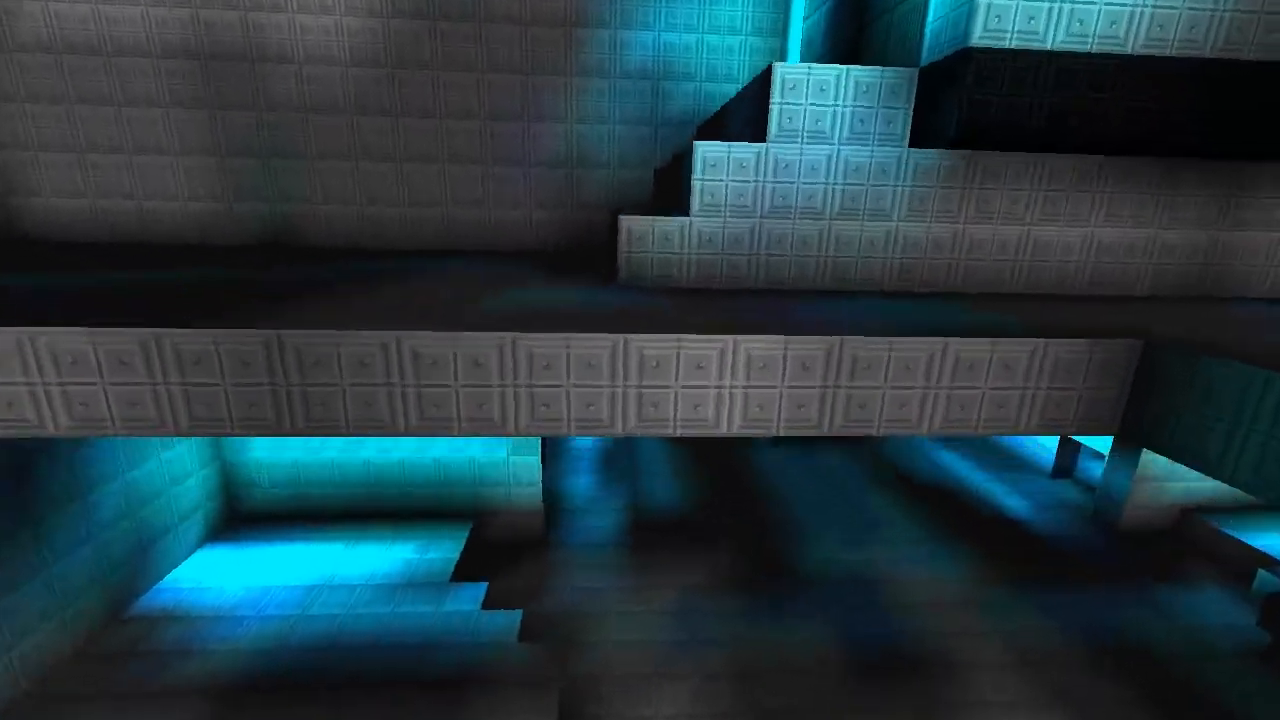